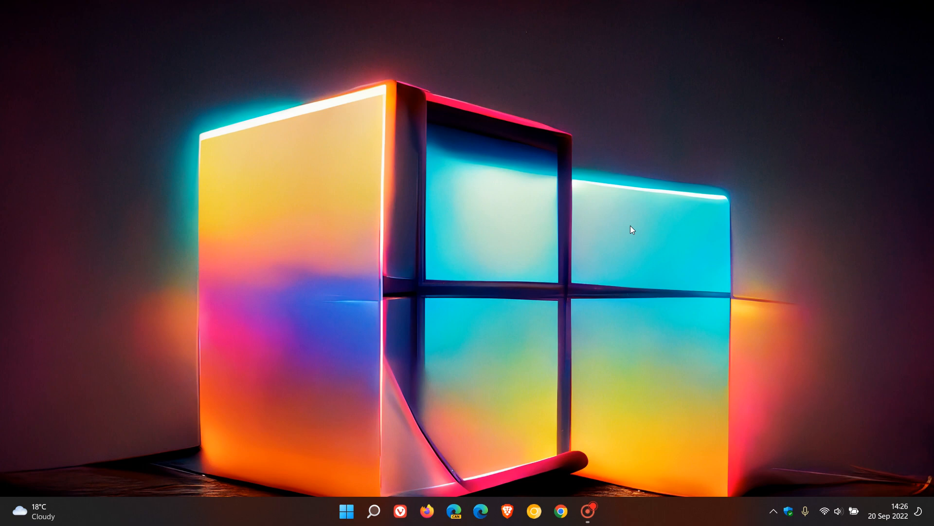
{"action": "mouse_move", "coordinate": [469, 267]}
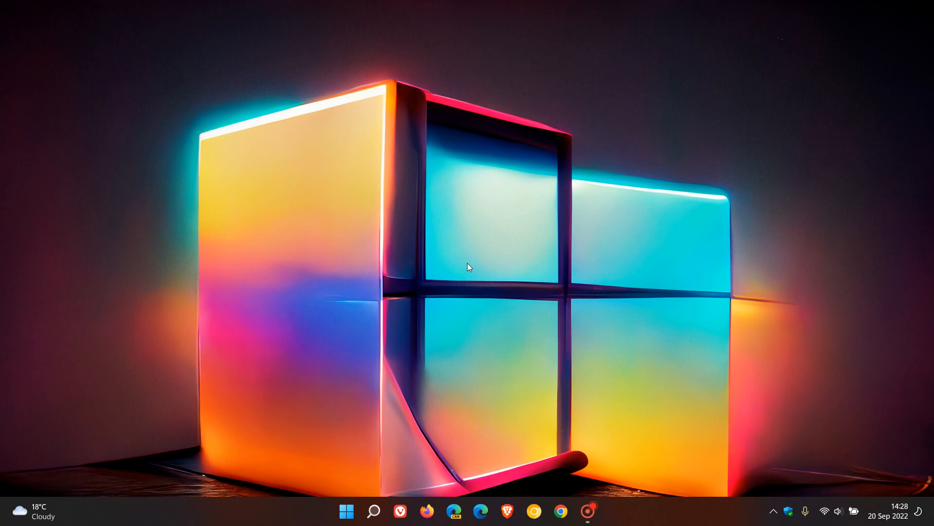